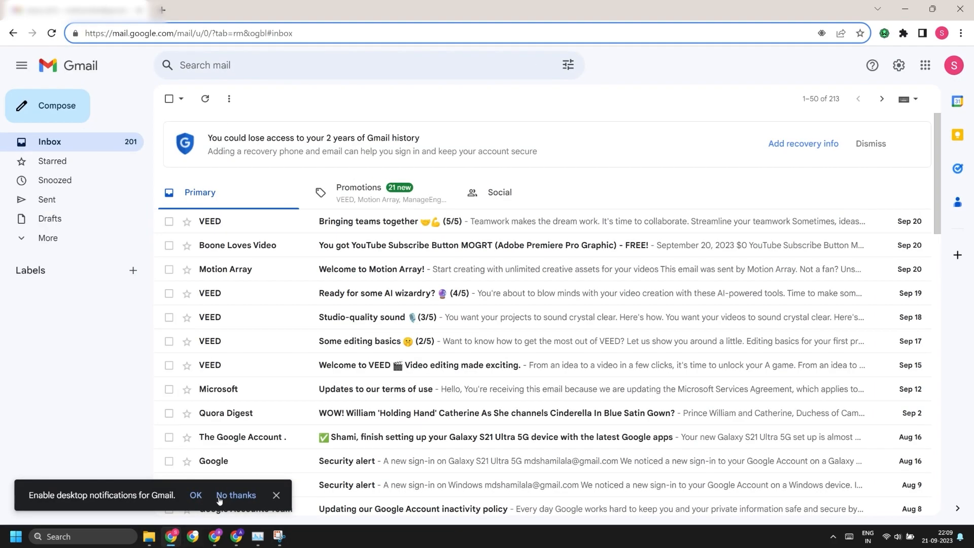
pyautogui.click(235, 505)
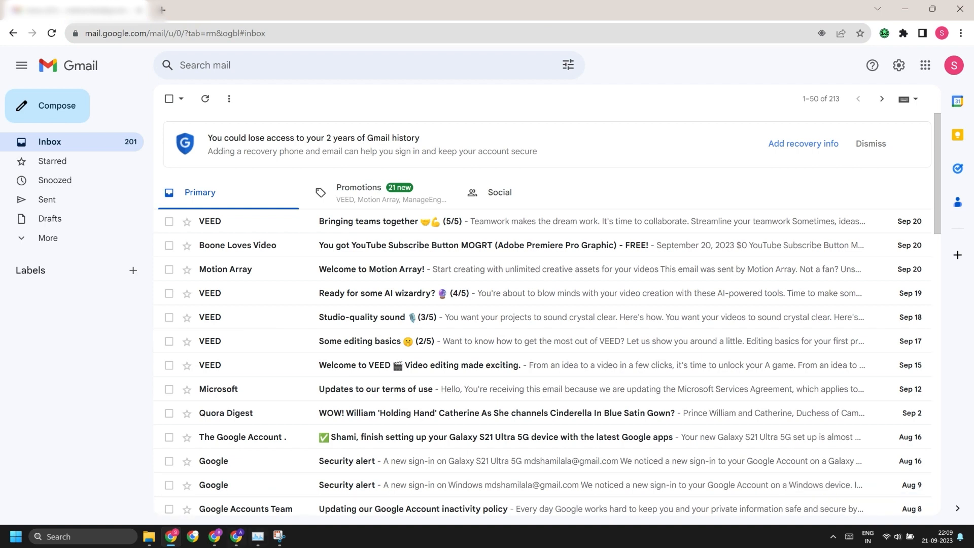
pyautogui.click(961, 33)
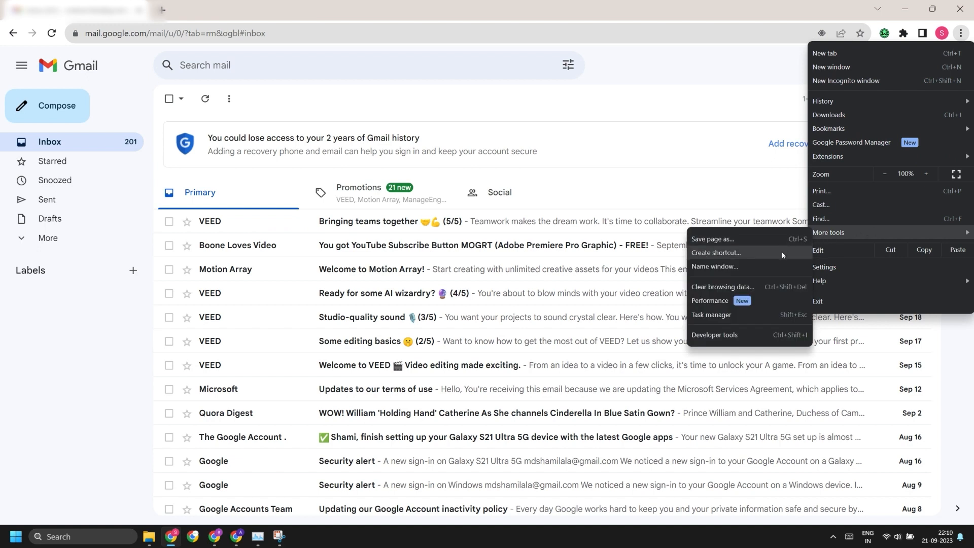
# Create a Gmail shortcut set to open in its own window
pyautogui.click(716, 253)
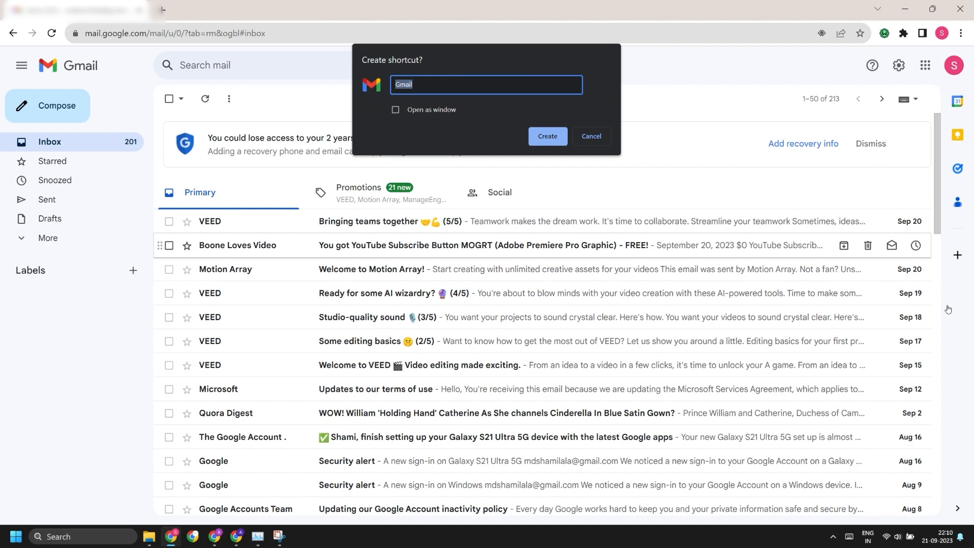
pyautogui.moveTo(517, 109)
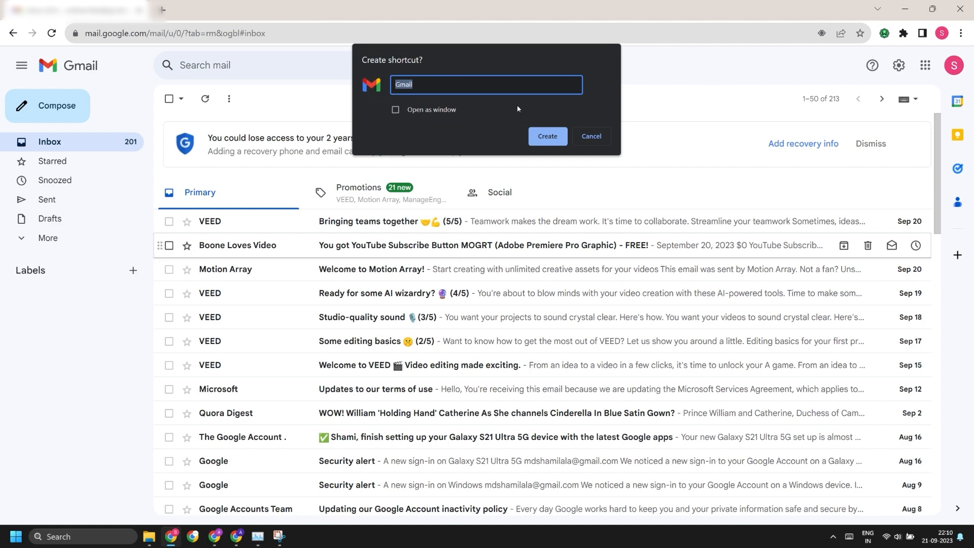
pyautogui.click(396, 109)
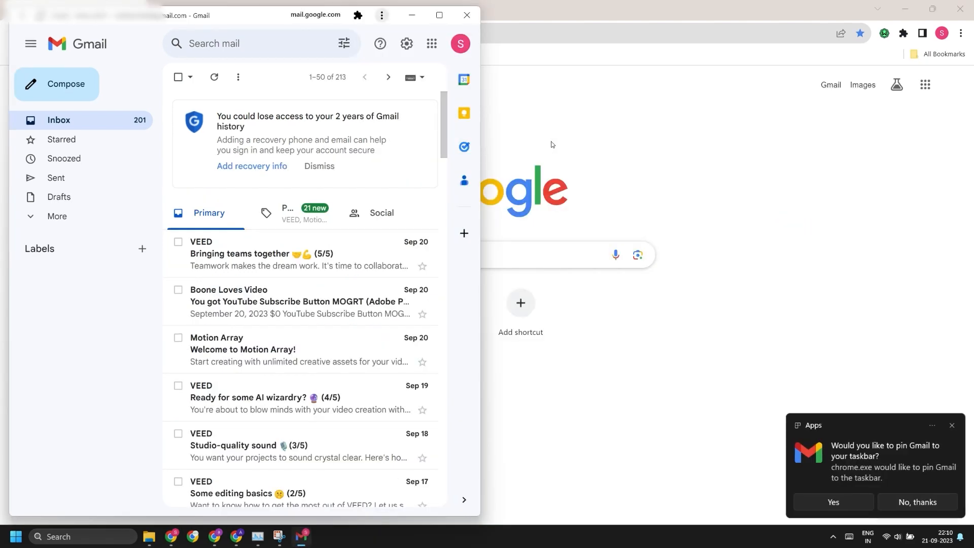
# Maximize the Gmail app window, accept pinning Gmail to the taskbar, then put the window away
pyautogui.click(438, 15)
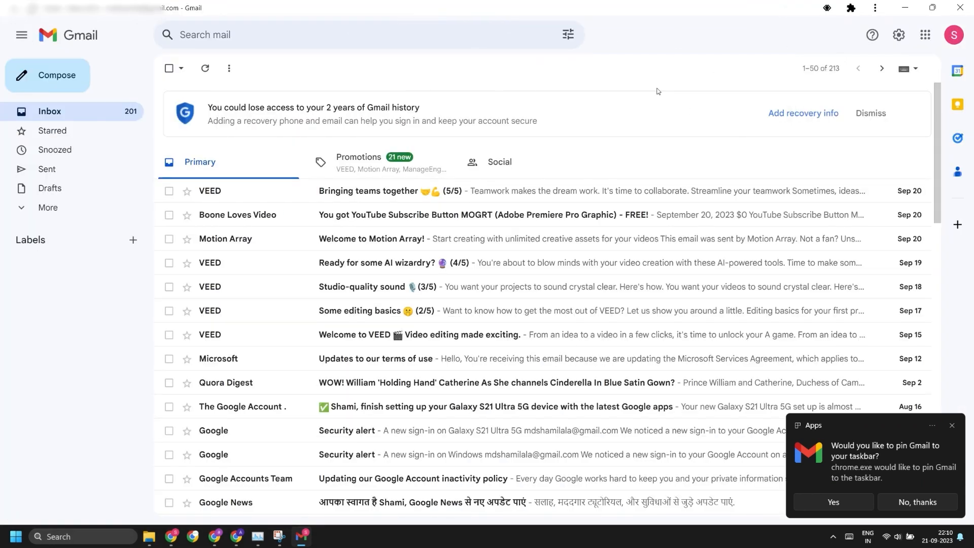
pyautogui.moveTo(623, 98)
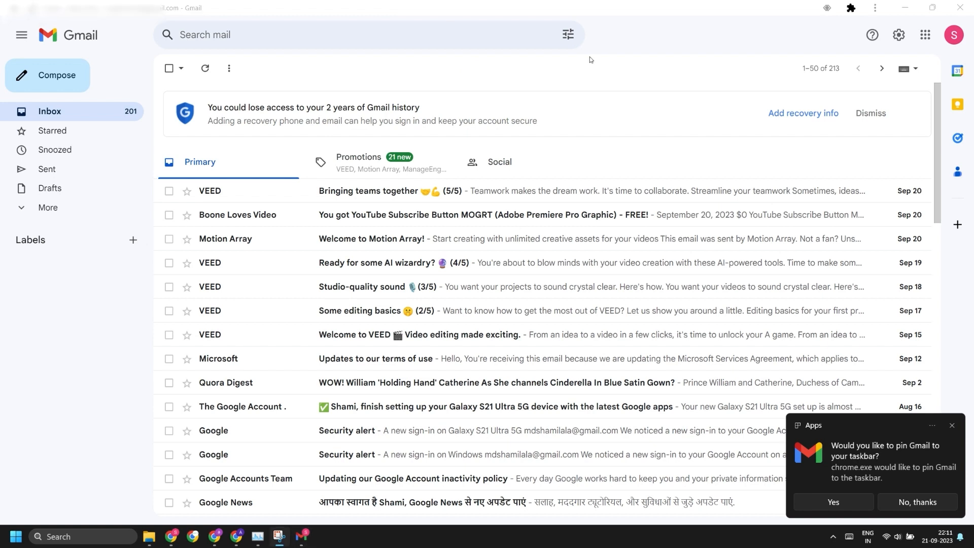
pyautogui.moveTo(733, 59)
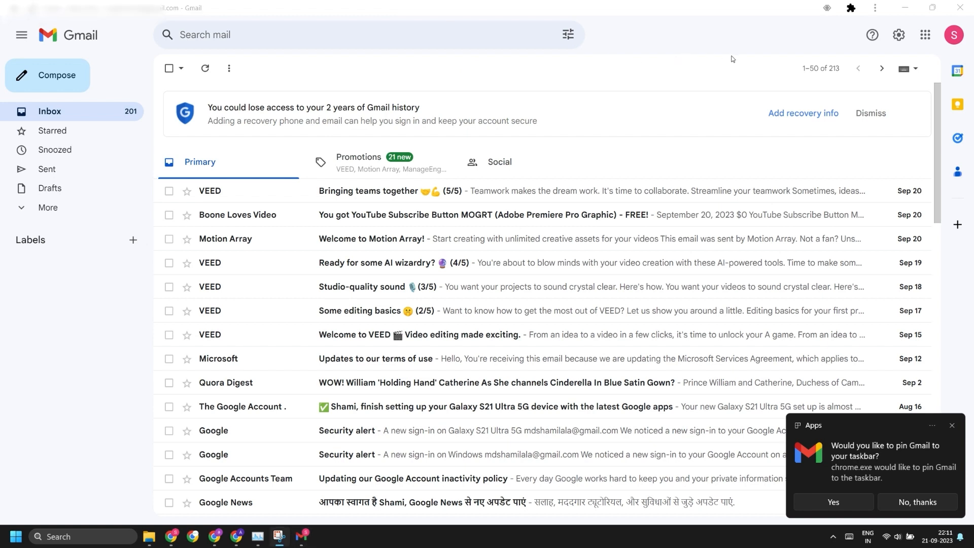
pyautogui.moveTo(950, 464)
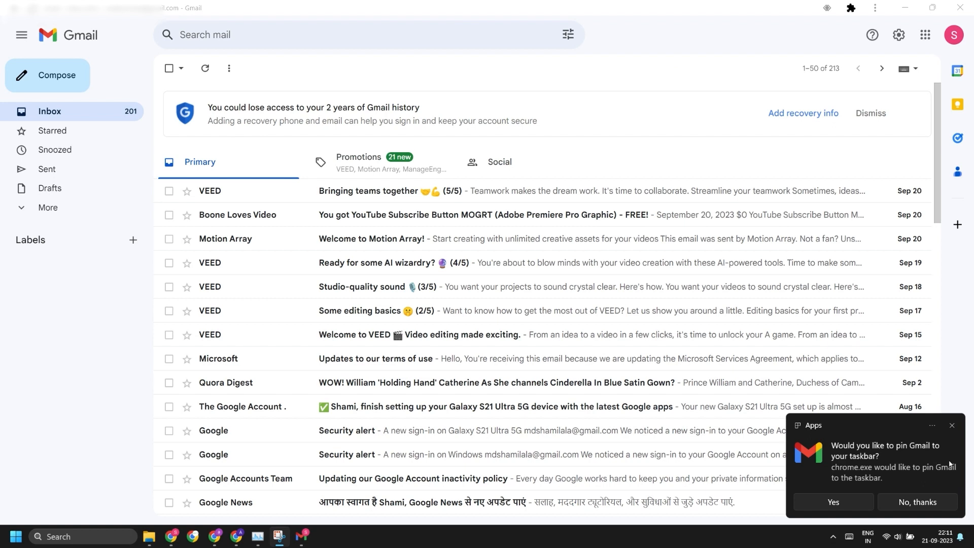
pyautogui.moveTo(820, 528)
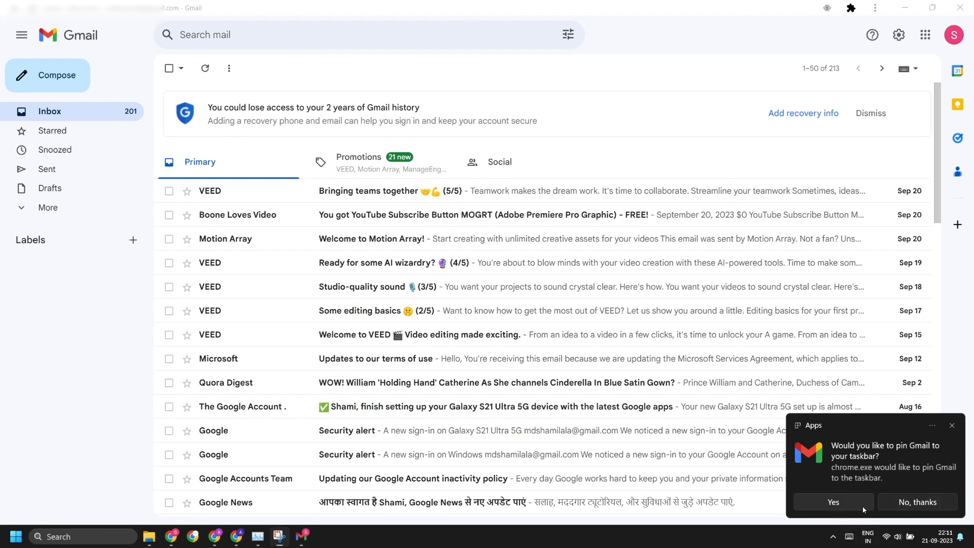
pyautogui.click(917, 502)
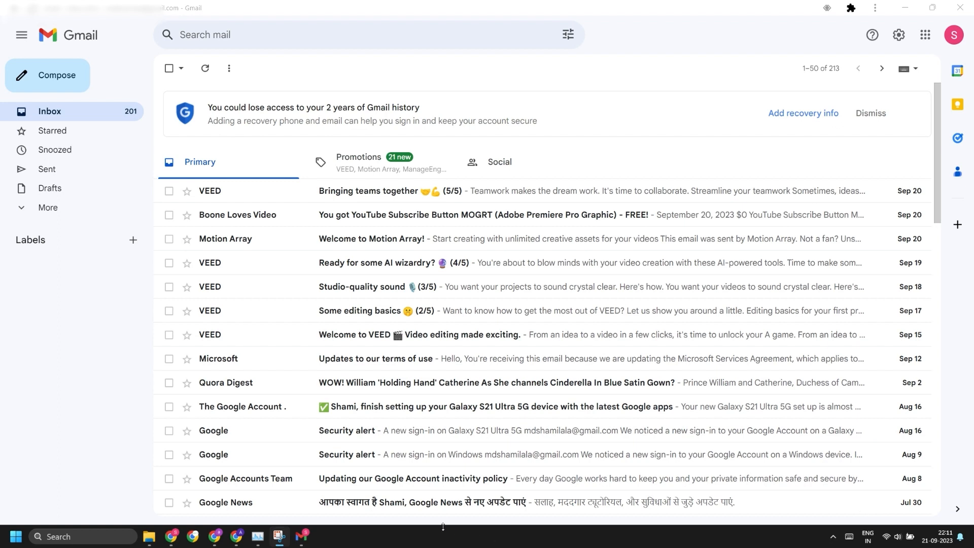
pyautogui.moveTo(305, 537)
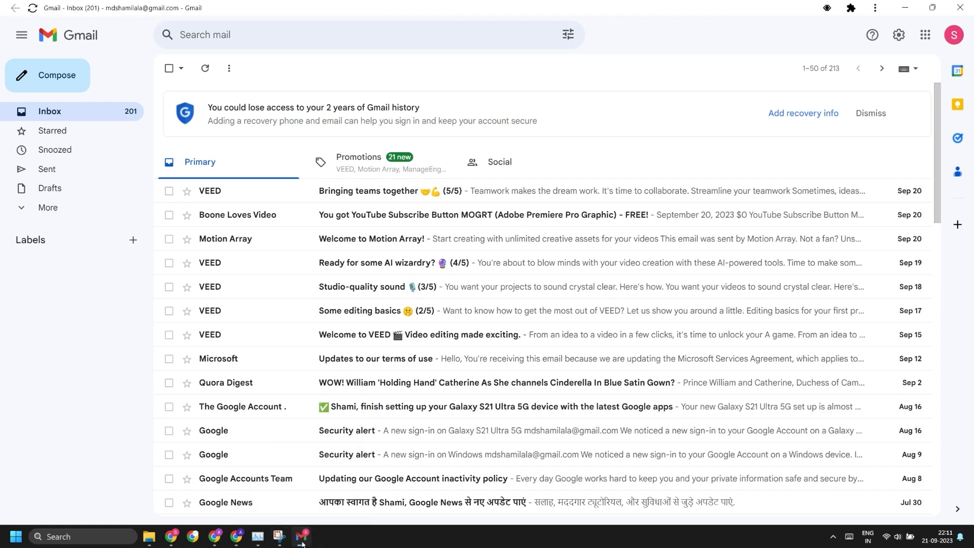
pyautogui.click(302, 541)
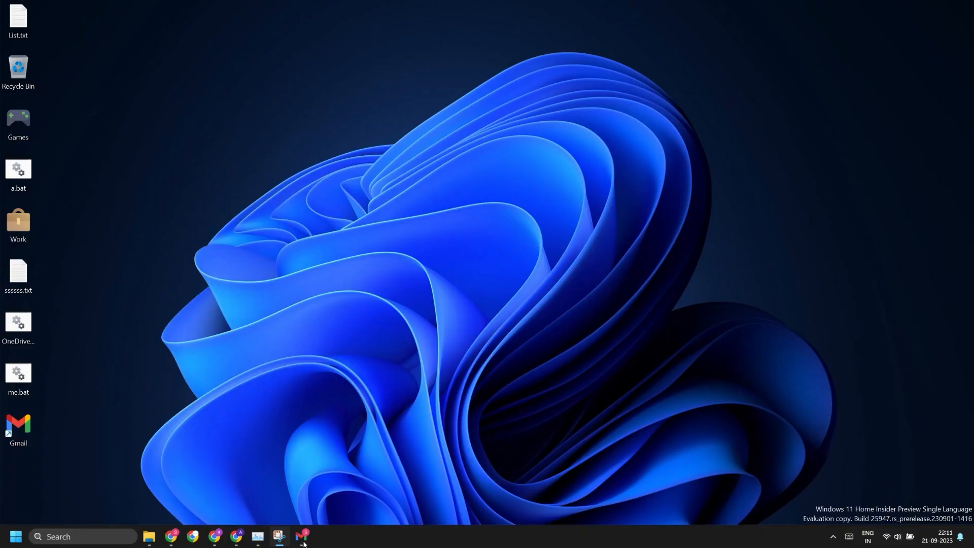
# Check the Gmail shortcut among the desktop icons and bring up Windows search
pyautogui.click(19, 428)
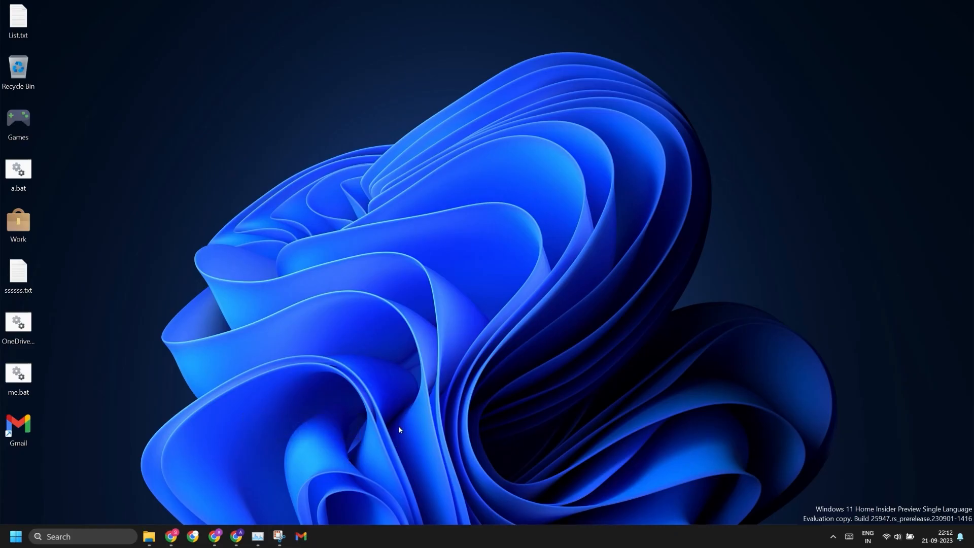
pyautogui.click(19, 428)
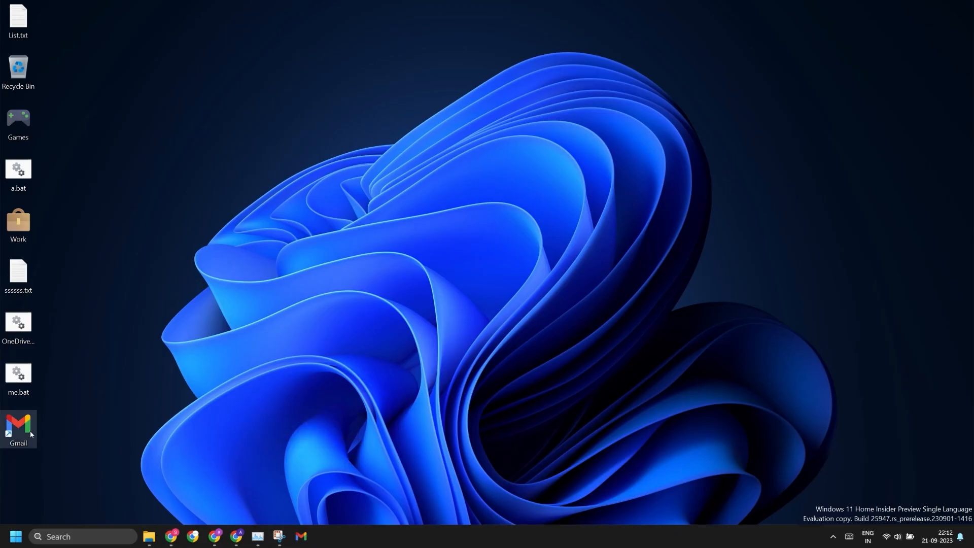
pyautogui.click(16, 536)
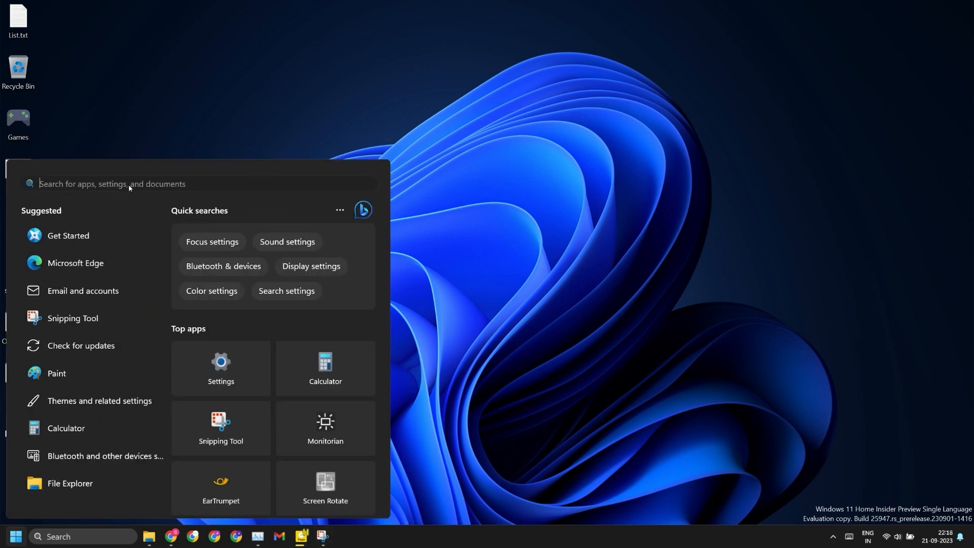
# Search 'gmail', pin the Gmail app to Start, and verify it among the pinned apps
pyautogui.write('gmail')
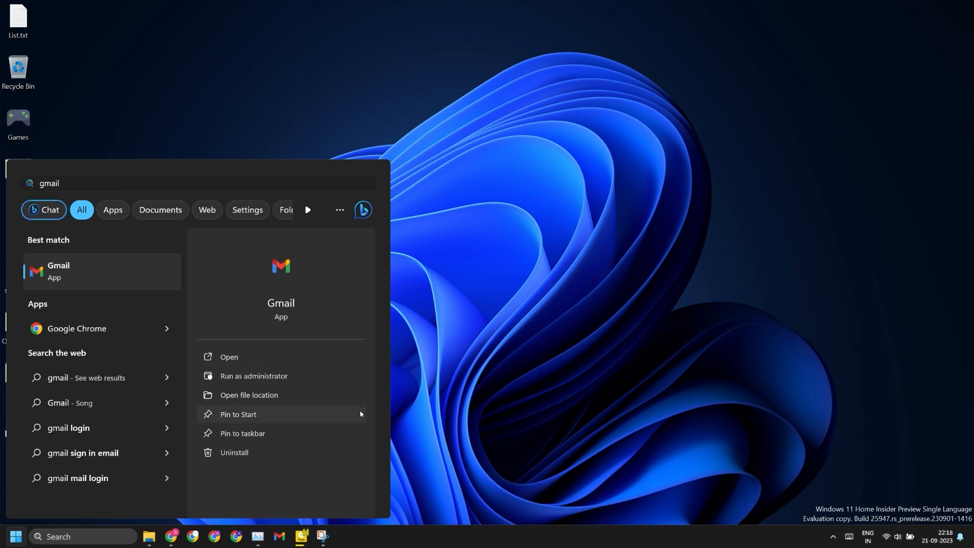
pyautogui.click(238, 414)
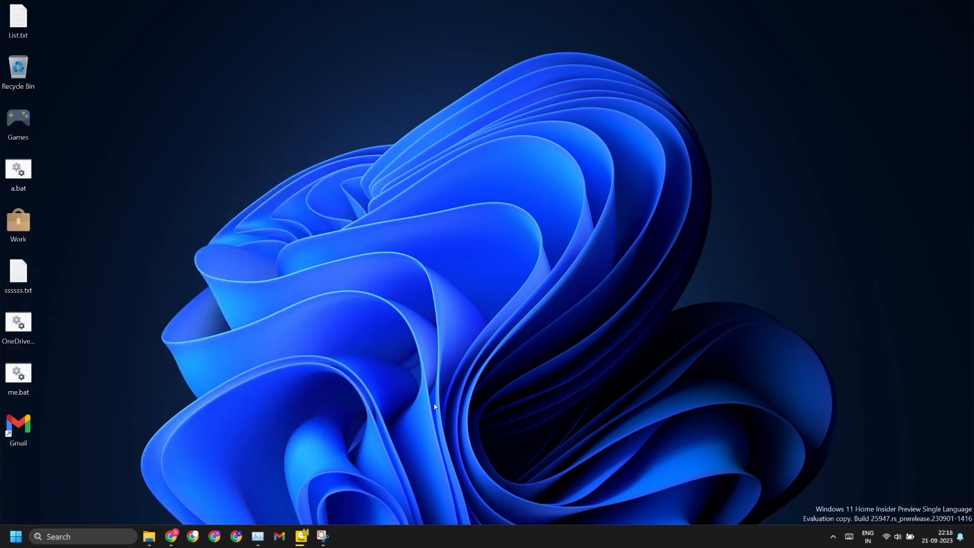
pyautogui.click(15, 536)
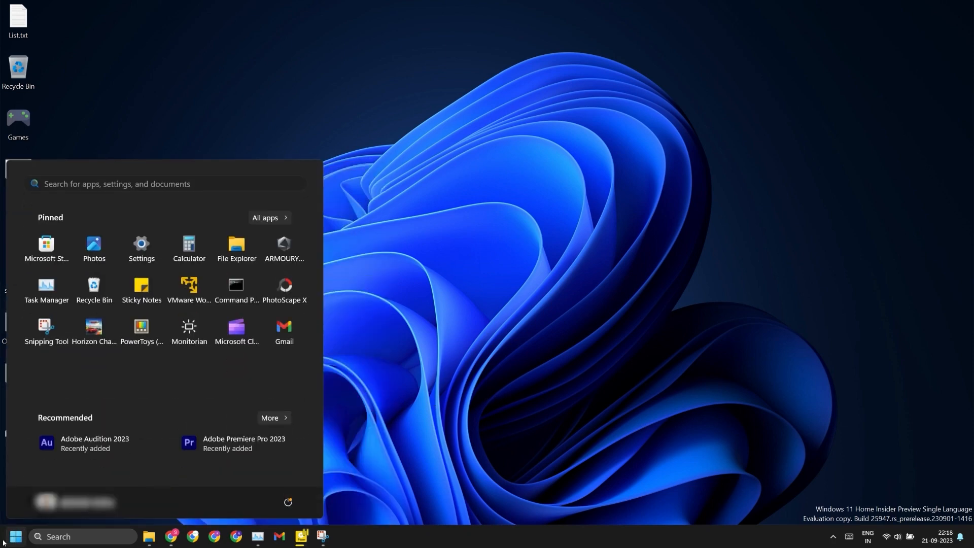
pyautogui.moveTo(293, 368)
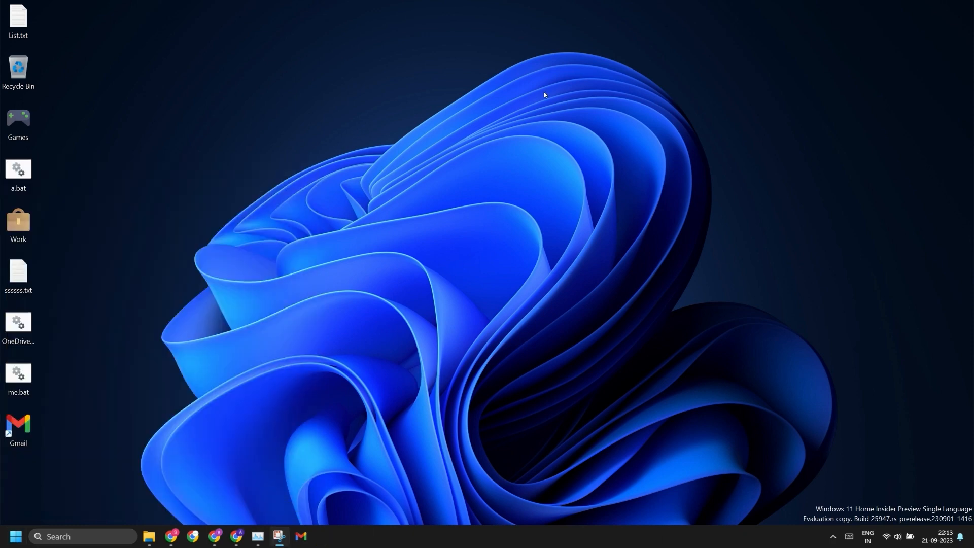
pyautogui.moveTo(693, 435)
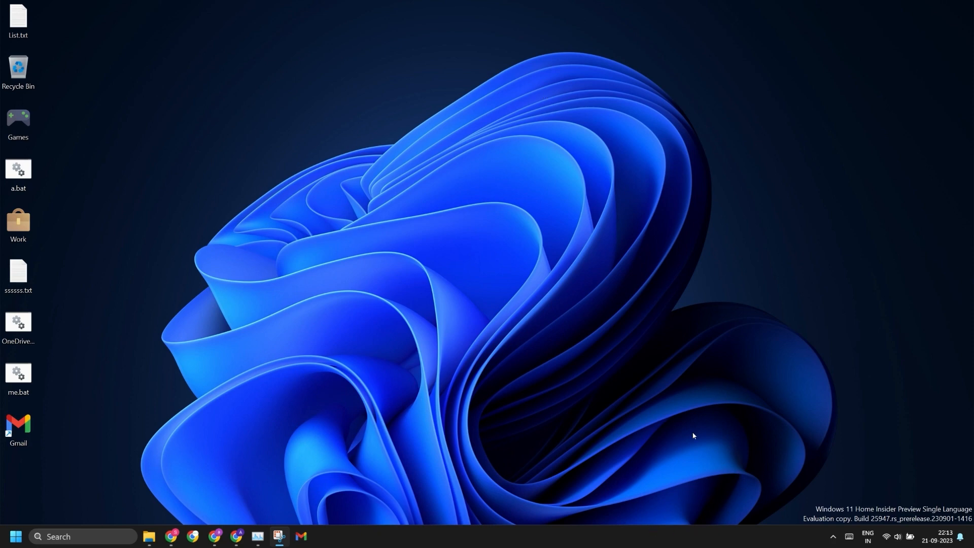